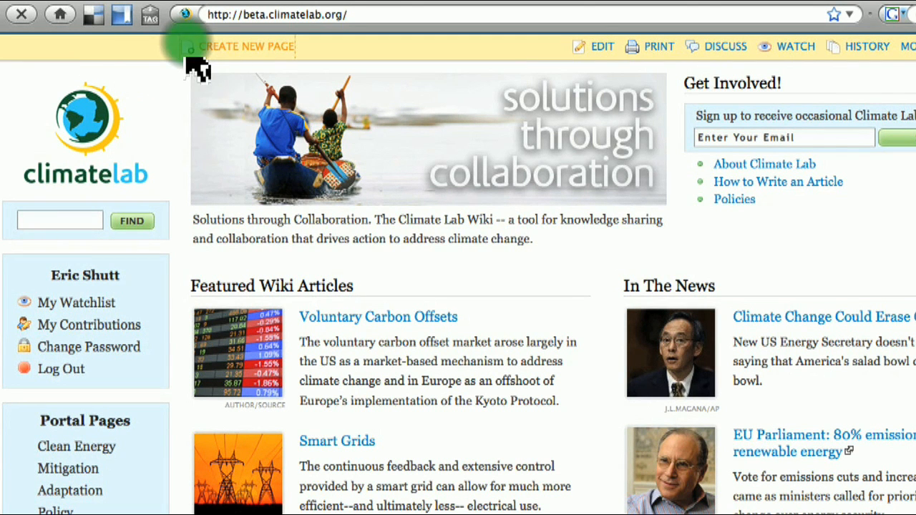
# - Create a new wiki page titled Compact Fluorescent Light Bulbs with an opening sentence about incandescent fixtures
pyautogui.click(246, 45)
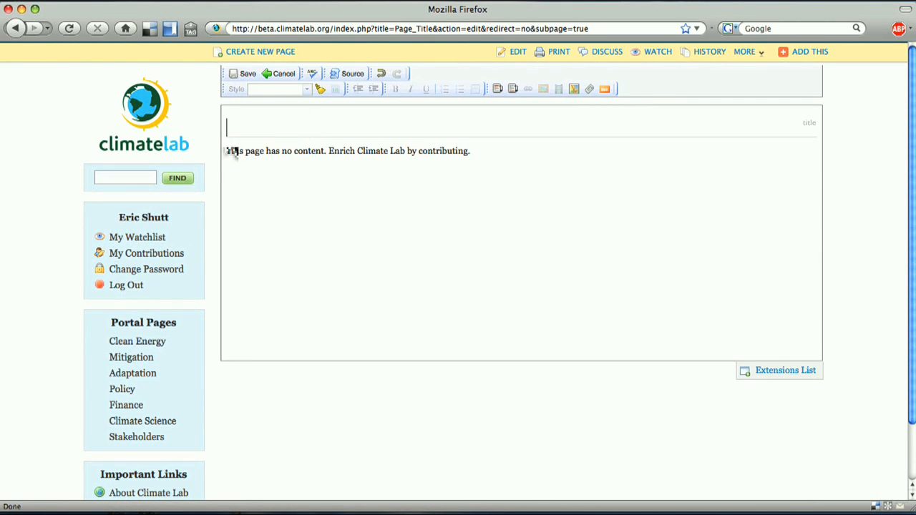
pyautogui.write('Compact Fluorescent Light Bulbs')
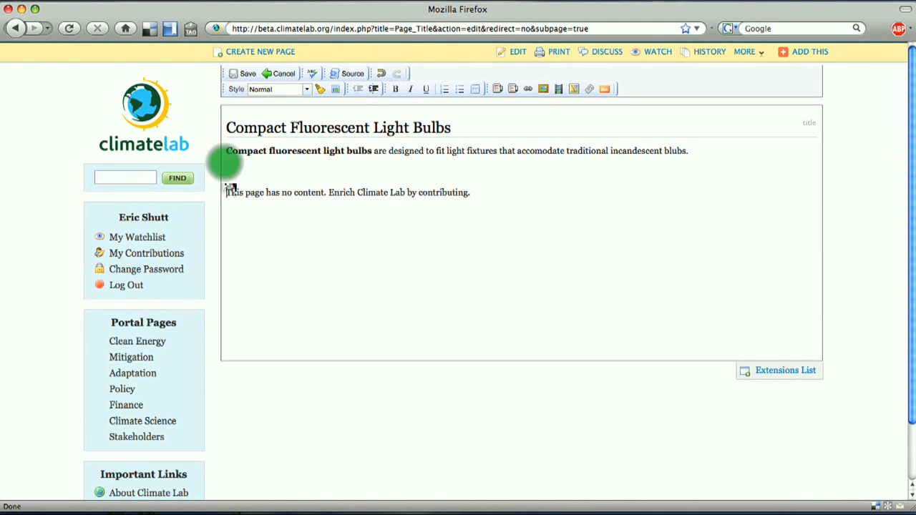
# - Format Technology Basics as a section header using the Header style
pyautogui.click(306, 89)
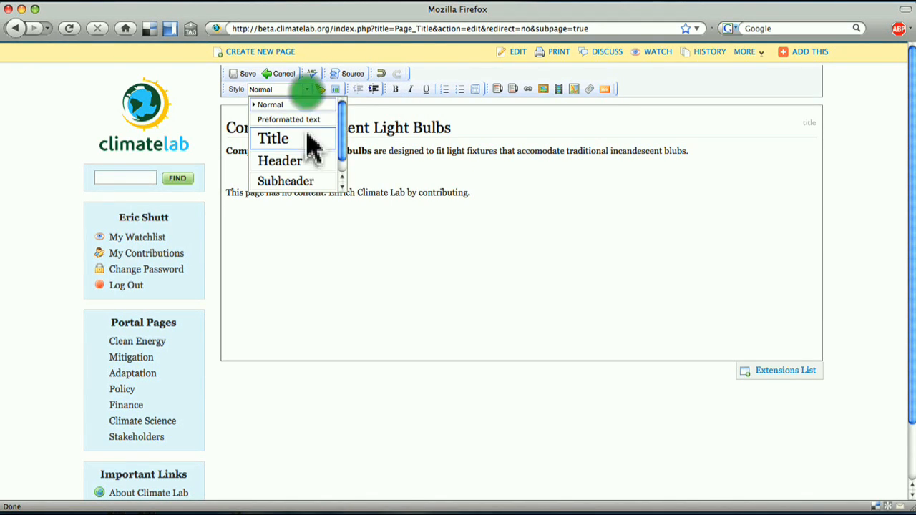
pyautogui.moveTo(287, 180)
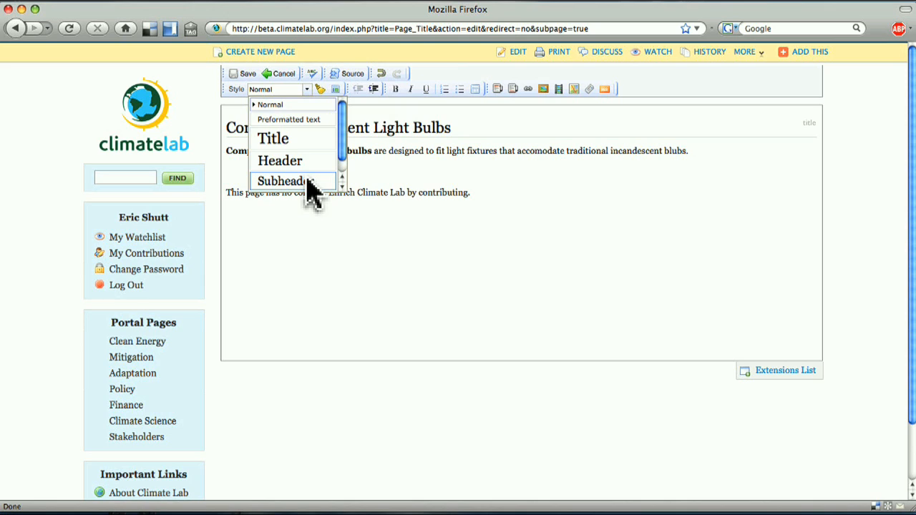
pyautogui.moveTo(291, 161)
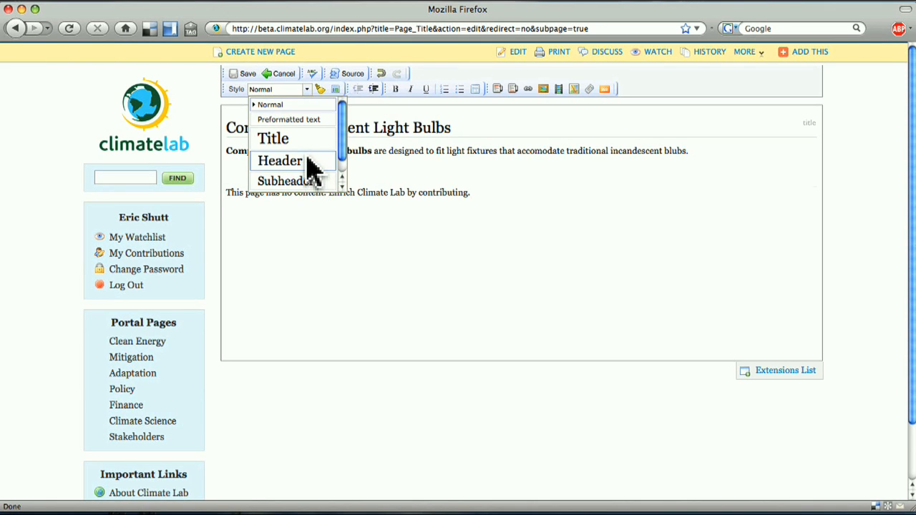
pyautogui.click(279, 160)
pyautogui.write('Technology Basics')
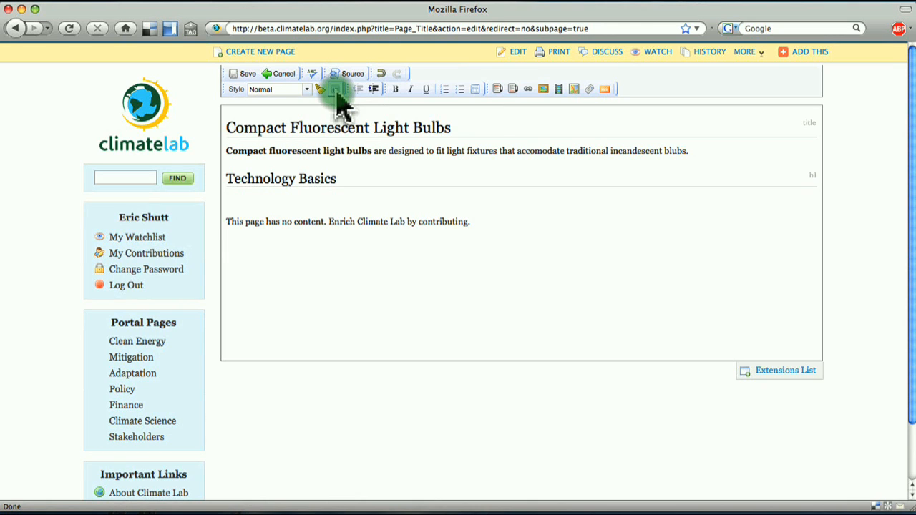
# - Insert the PageTechnology template to lay out the standard article sections
pyautogui.click(335, 89)
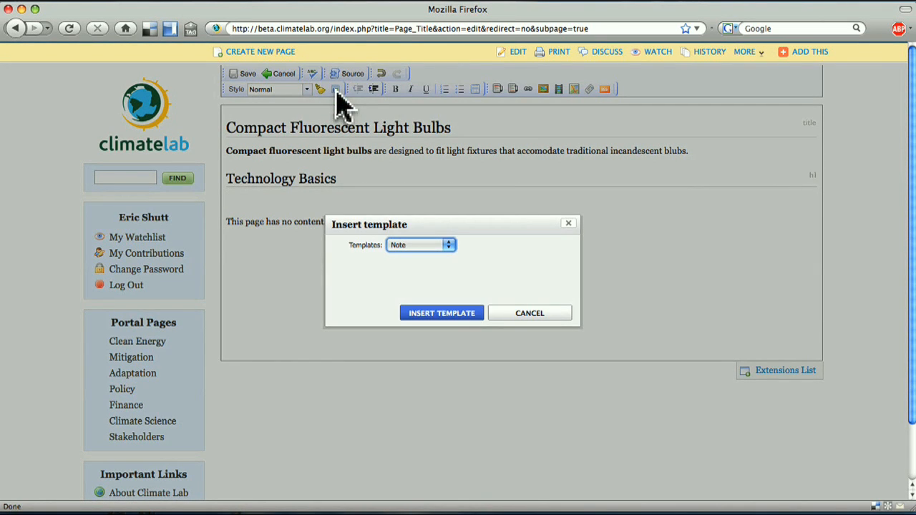
pyautogui.moveTo(346, 258)
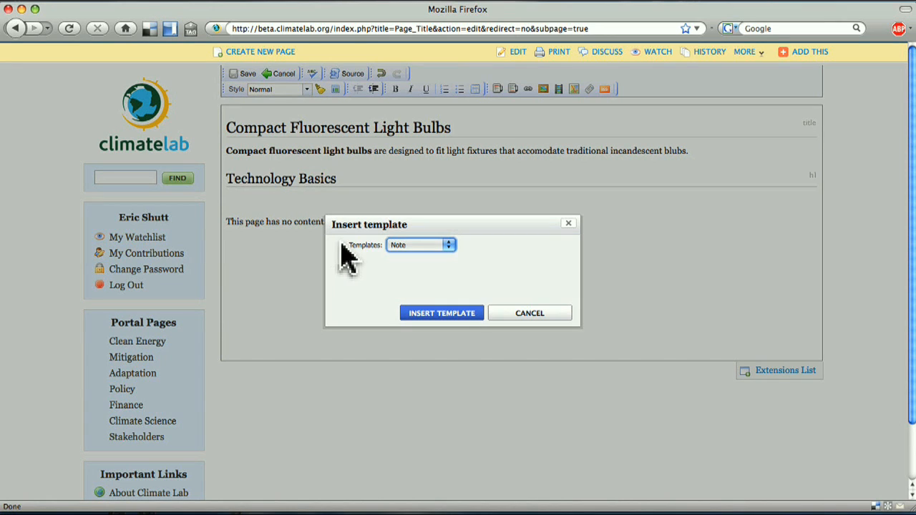
pyautogui.click(447, 244)
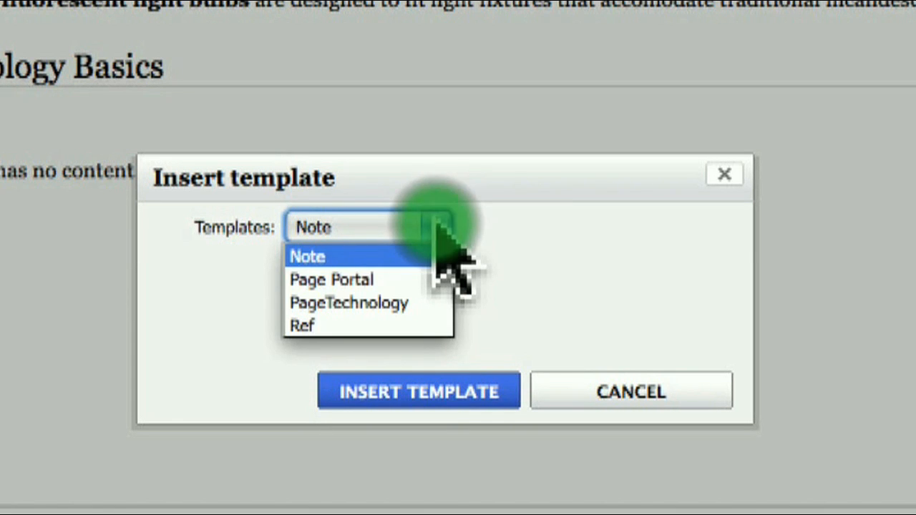
pyautogui.click(349, 302)
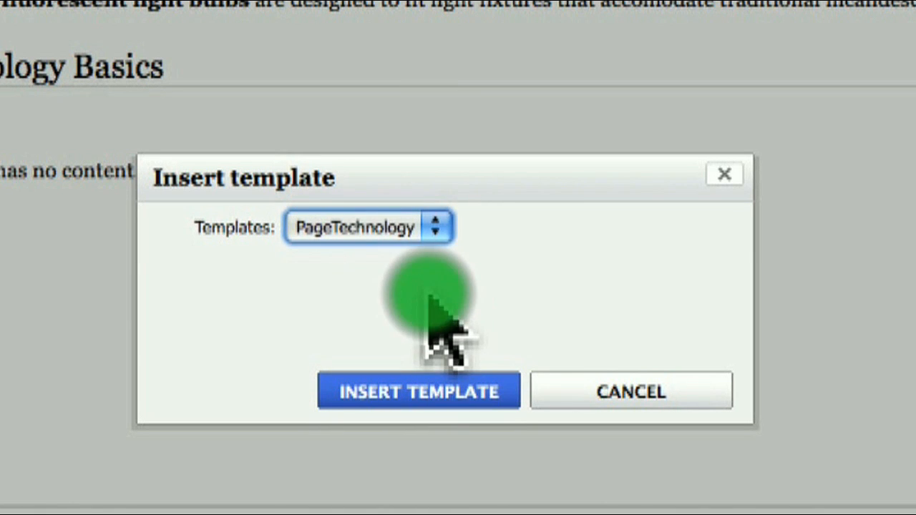
pyautogui.click(418, 391)
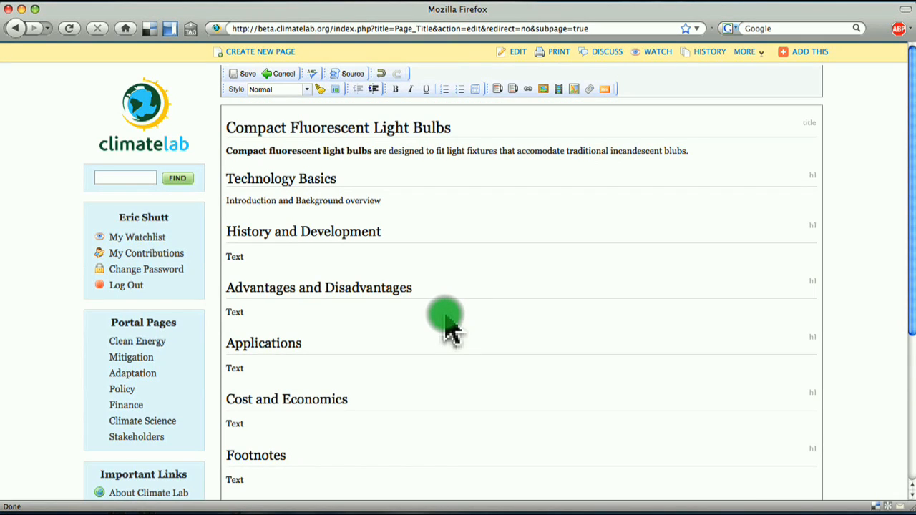
pyautogui.moveTo(449, 328)
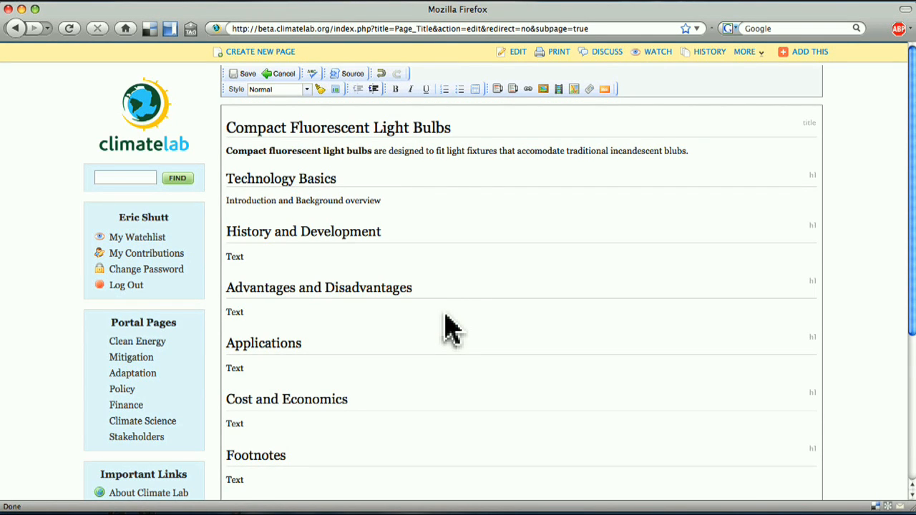
# - Reopen the finished Compact Fluorescent Light Bulbs article in the editor
pyautogui.click(242, 74)
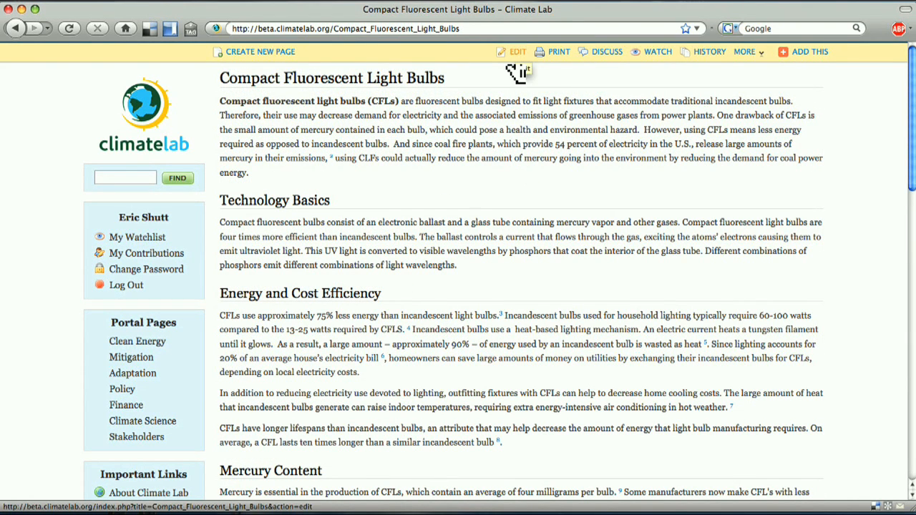
pyautogui.click(517, 52)
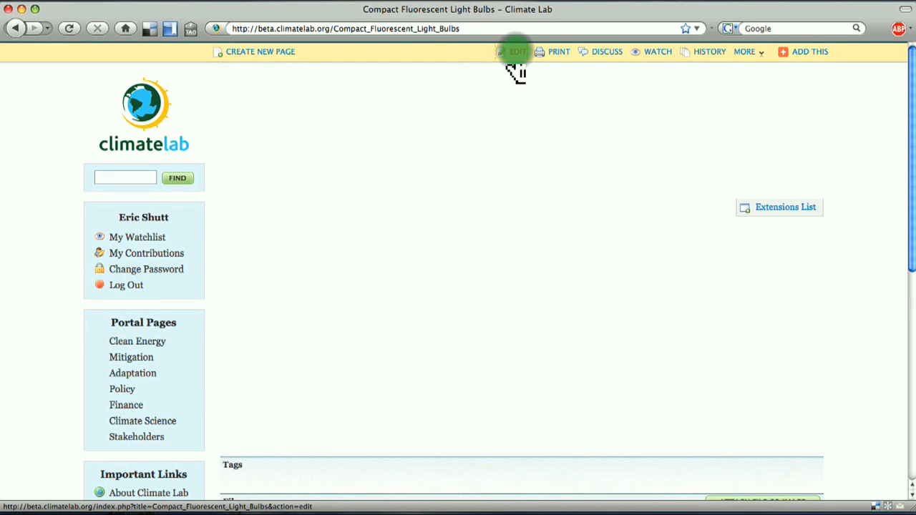
pyautogui.click(515, 52)
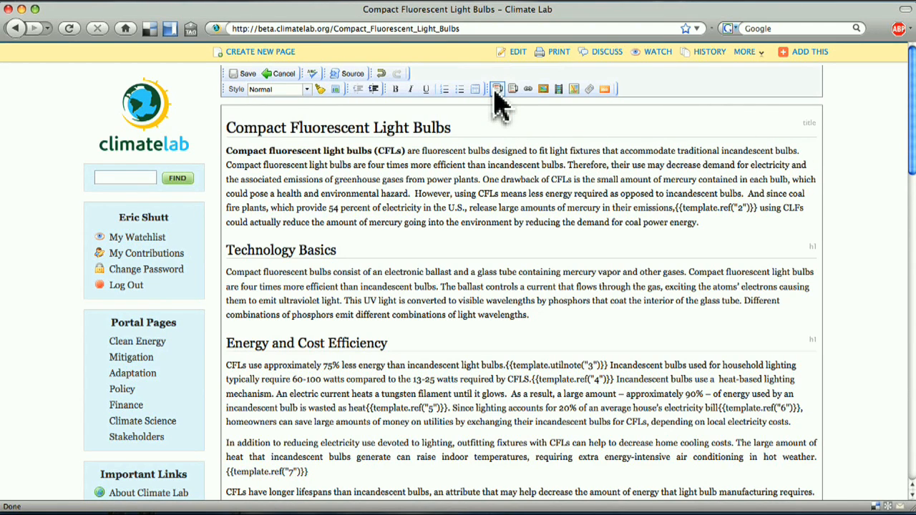
# - Insert footnote marker number 1 into the article
pyautogui.click(496, 88)
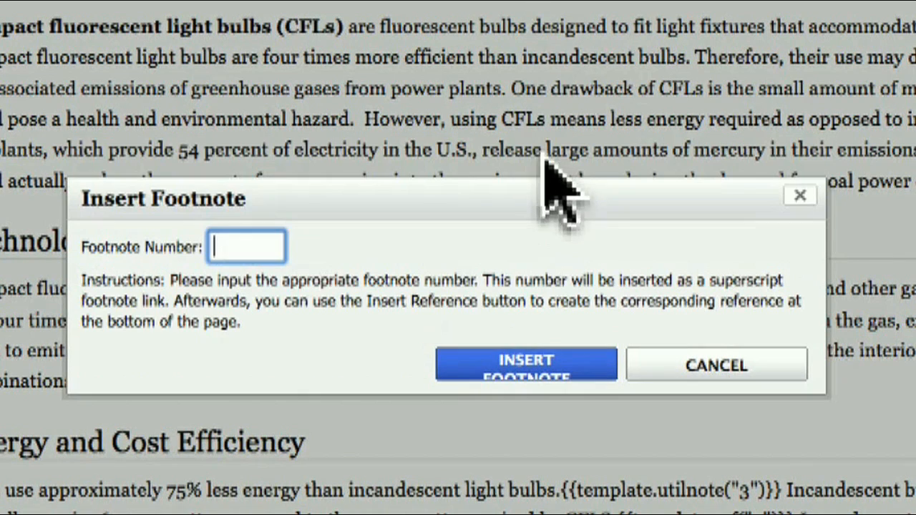
pyautogui.moveTo(258, 279)
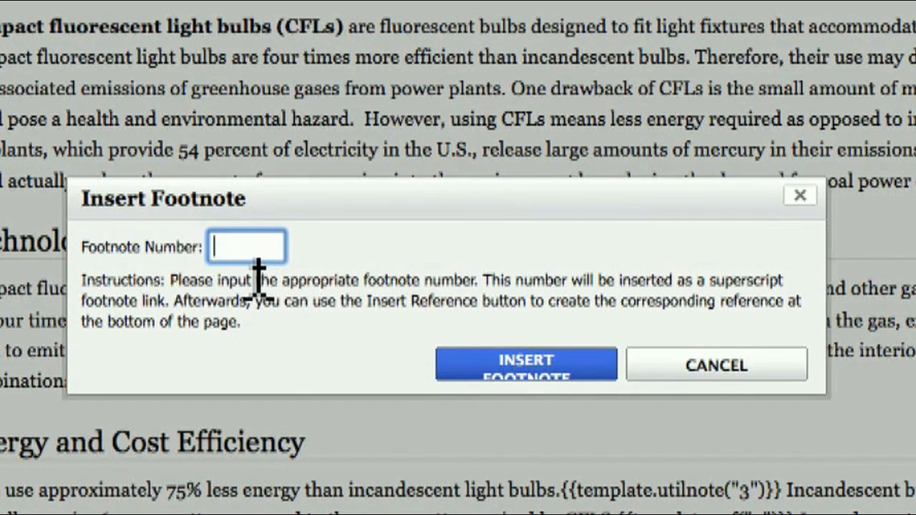
pyautogui.write('1')
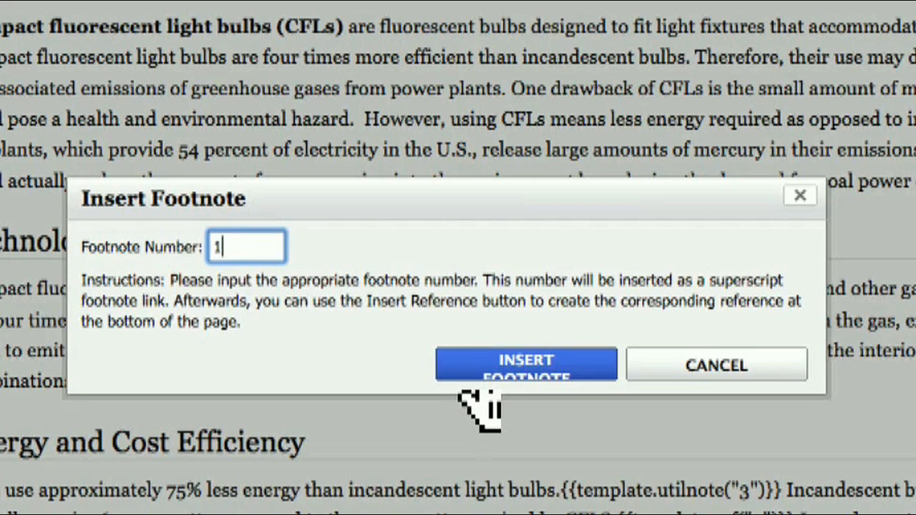
pyautogui.click(526, 363)
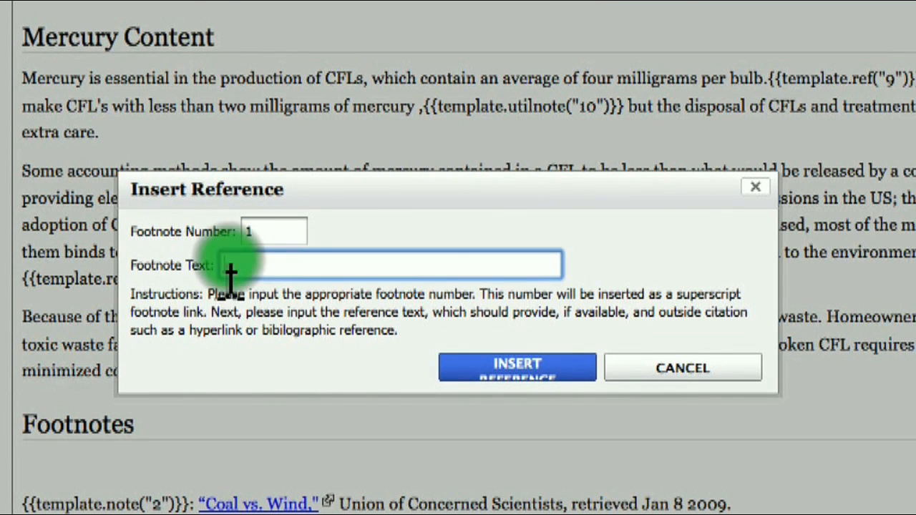
# - Add footnote 1's reference: "energy efficient lighting", eartheasy.com, retrieved Feb. 12, 2009
pyautogui.write('"energy efficient lighting')
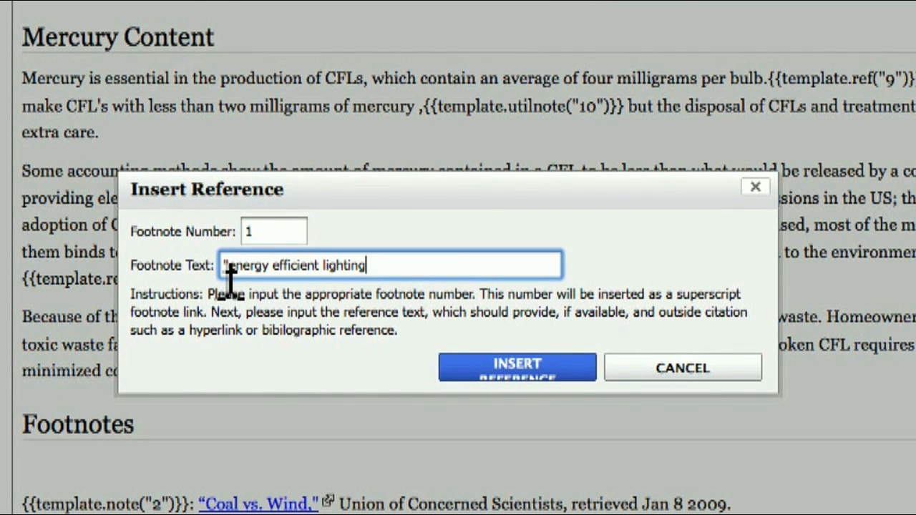
pyautogui.write('", eartheasy.com"')
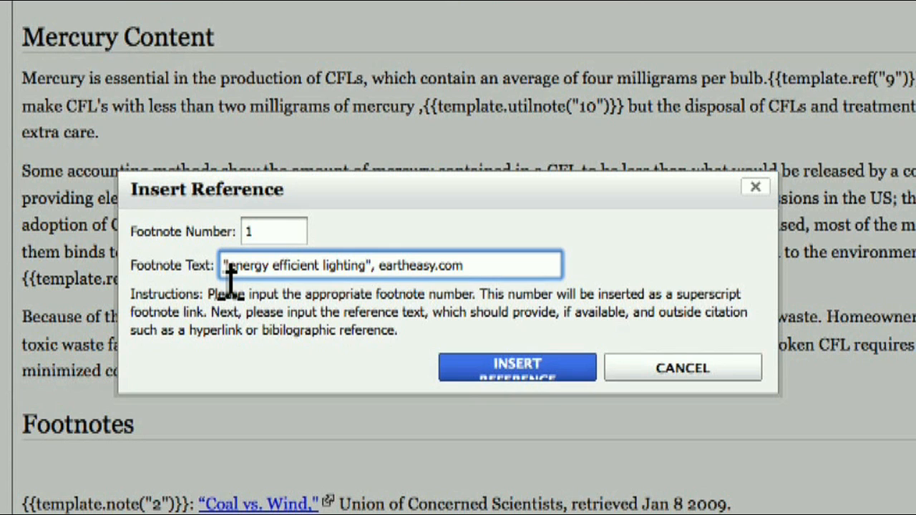
pyautogui.write(', retrieved Feb')
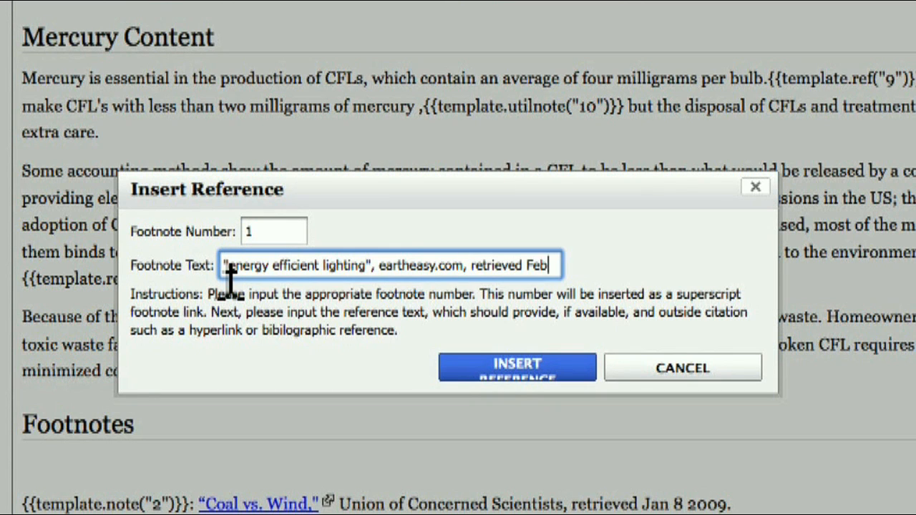
pyautogui.click(516, 366)
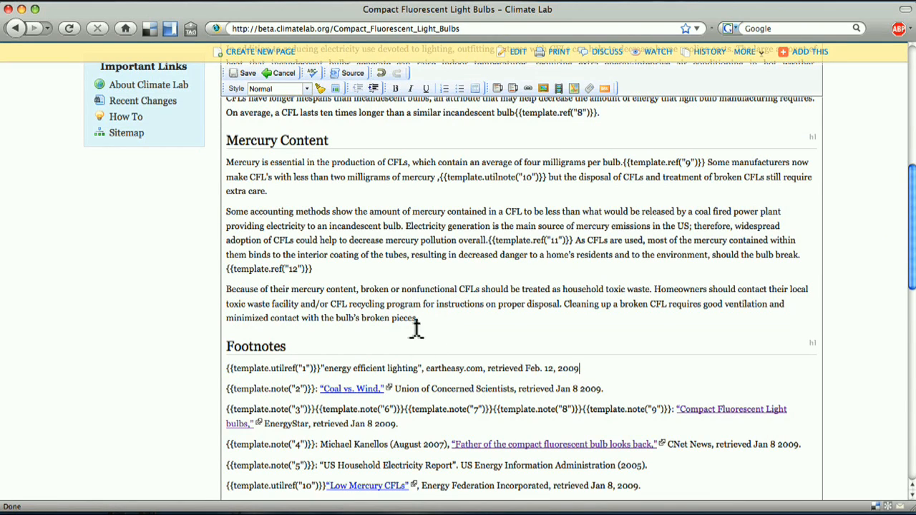
pyautogui.doubleClick(371, 368)
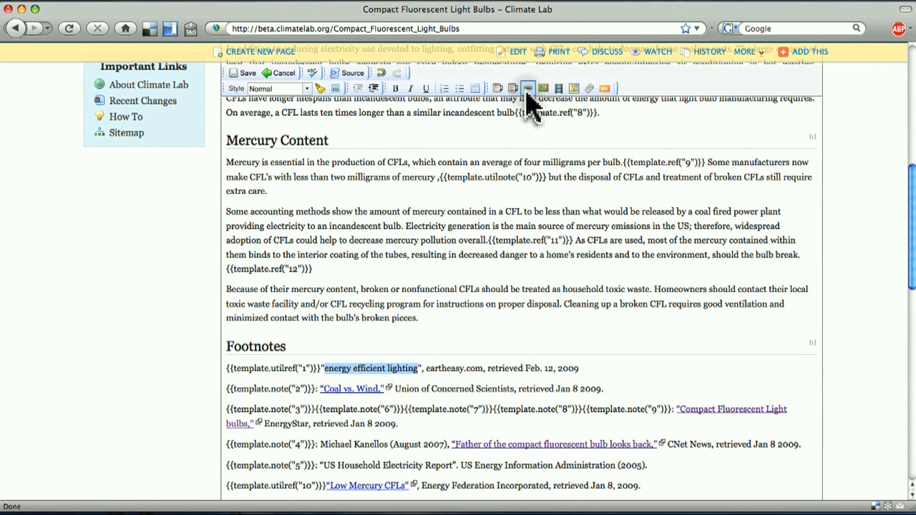
pyautogui.click(526, 89)
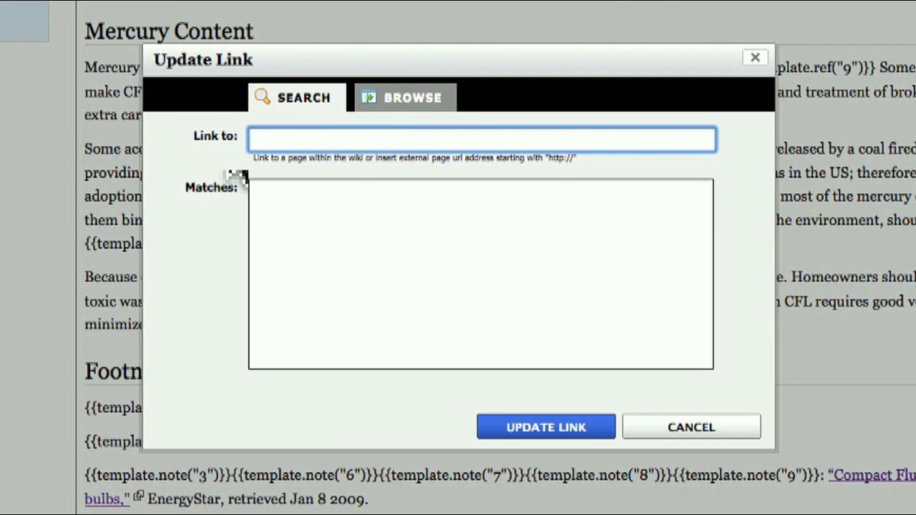
pyautogui.write('http://')
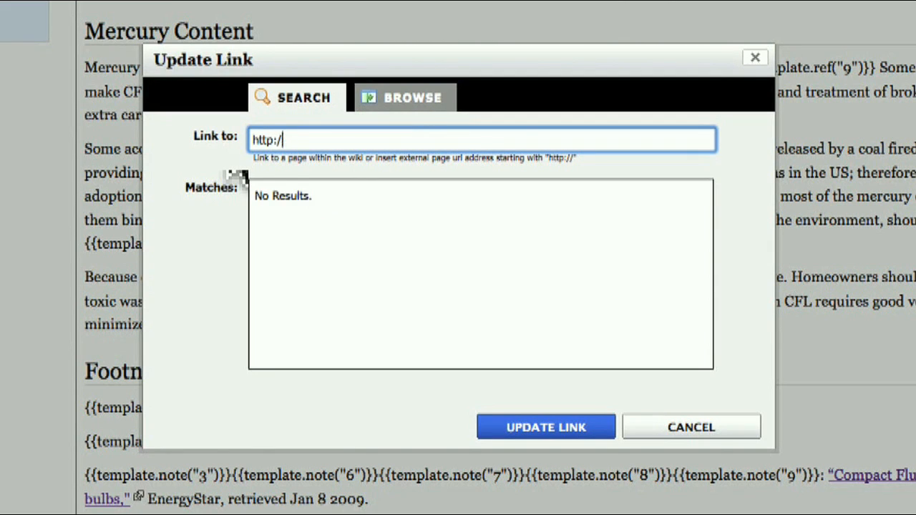
pyautogui.write('www.eartheasy.com/live_energyeff_lighting.htm')
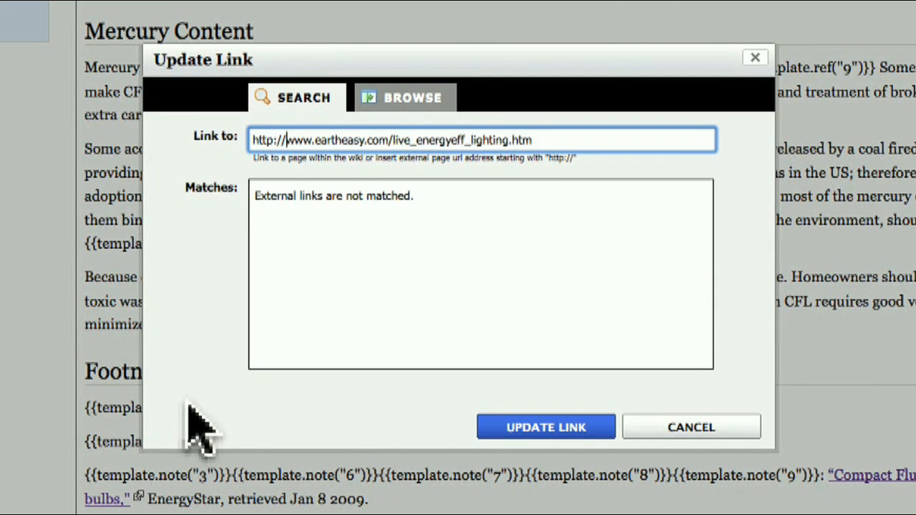
pyautogui.click(545, 426)
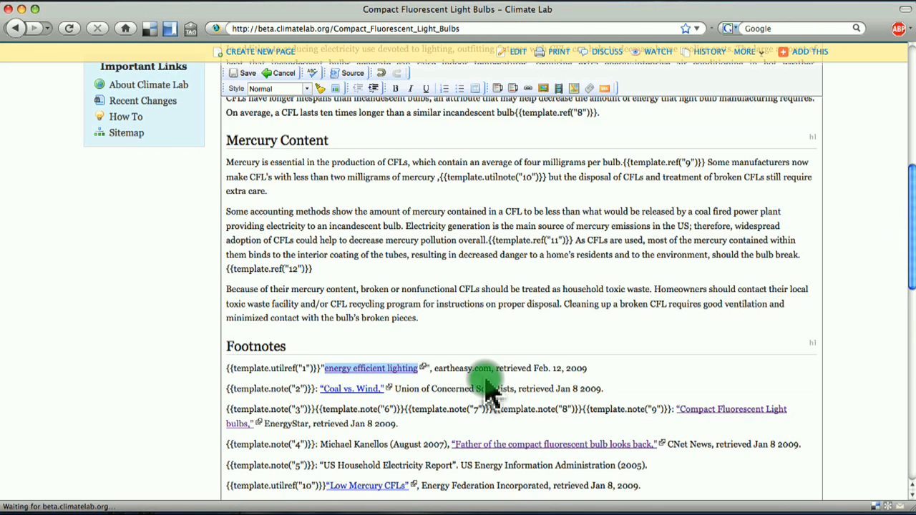
pyautogui.moveTo(417, 297)
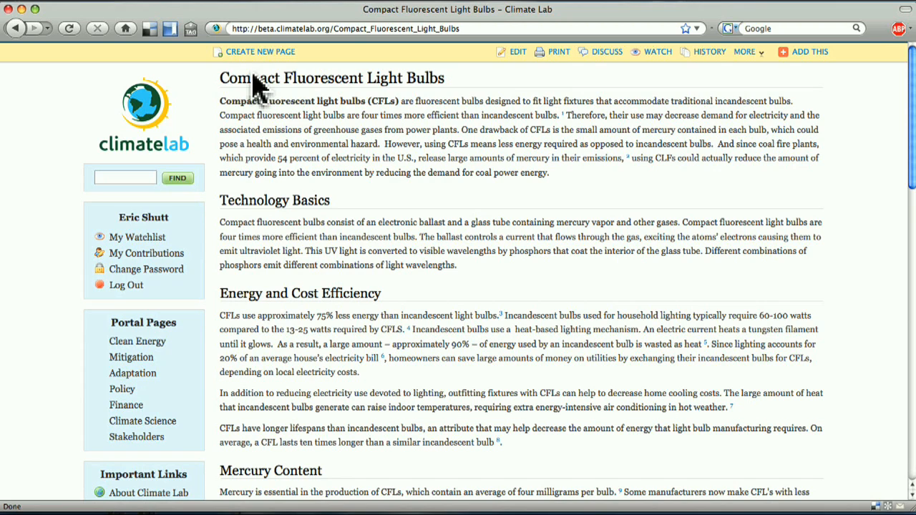
# - Scroll the published page to review the rendered footnotes and eartheasy citation
pyautogui.scroll(-3)
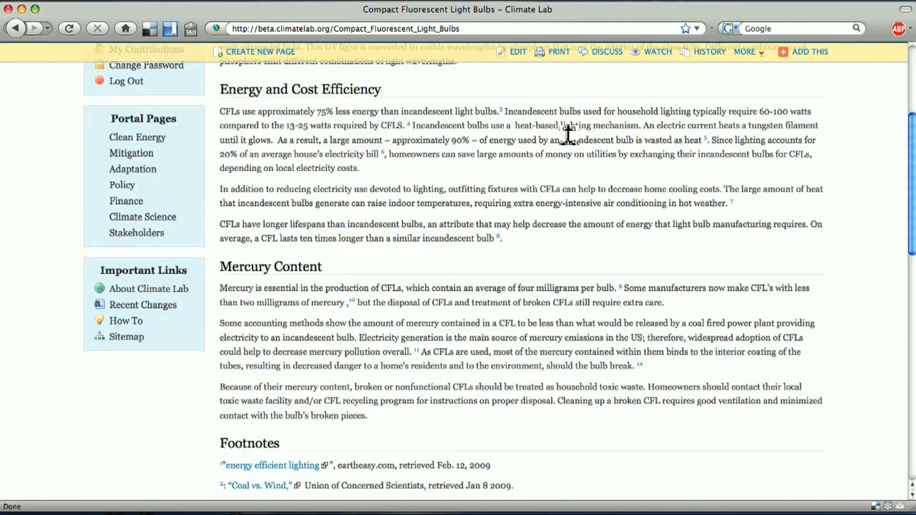
pyautogui.scroll(-3)
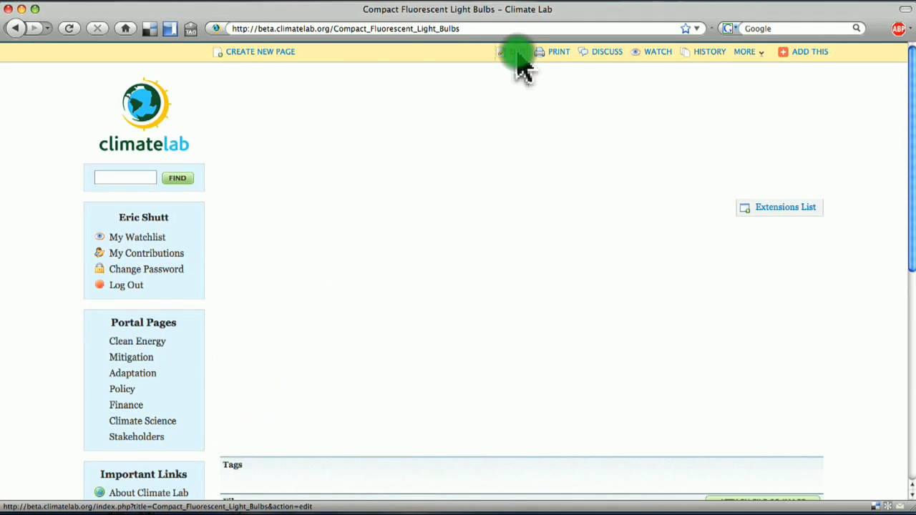
# - Insert the CFL bulb photo with iStockPhoto source, Bangbouh Studio author and iStockPhoto content licence permission
pyautogui.click(515, 52)
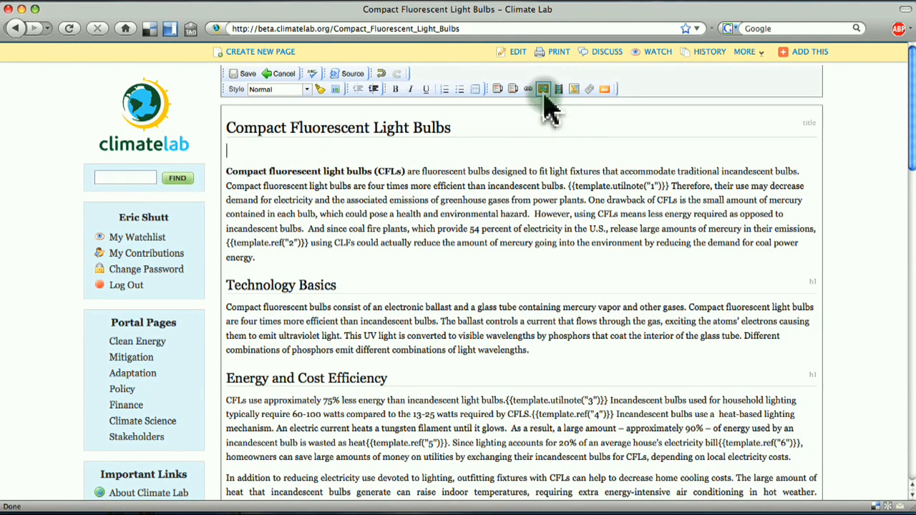
pyautogui.click(544, 89)
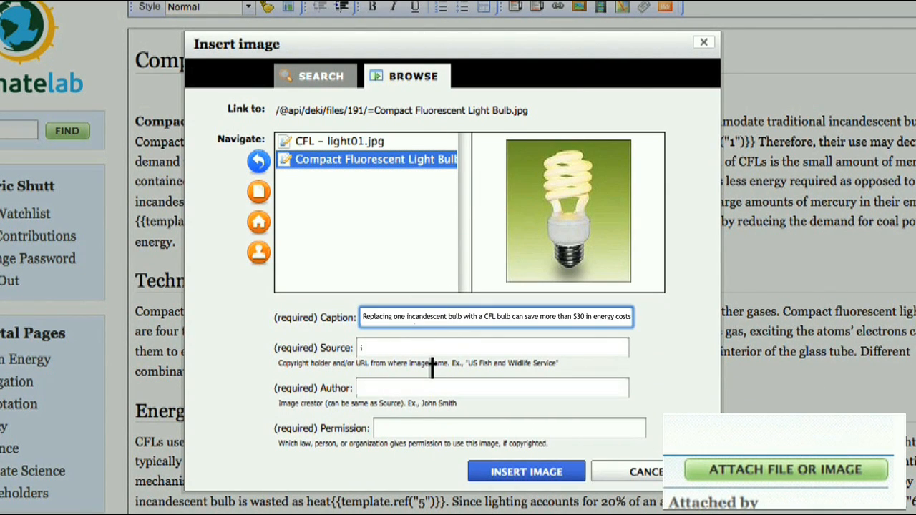
pyautogui.write('StockPhoto')
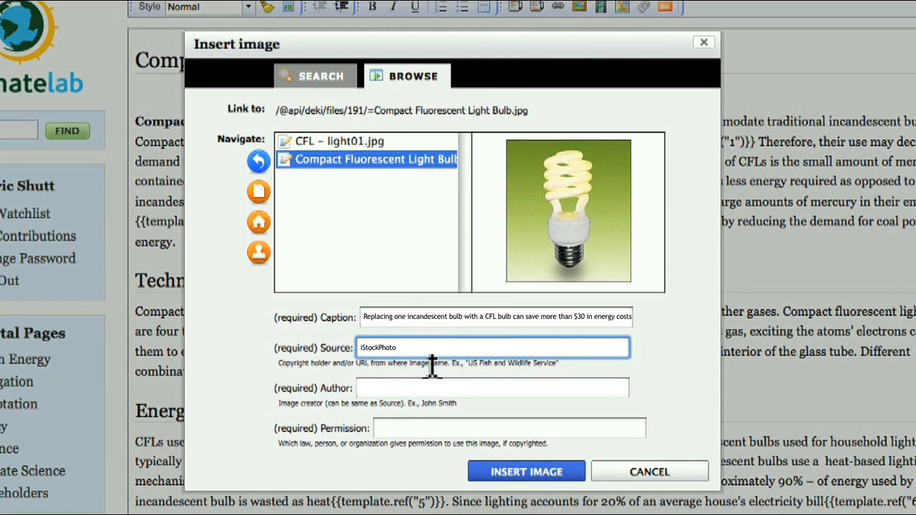
pyautogui.write('Bangbouh Stu')
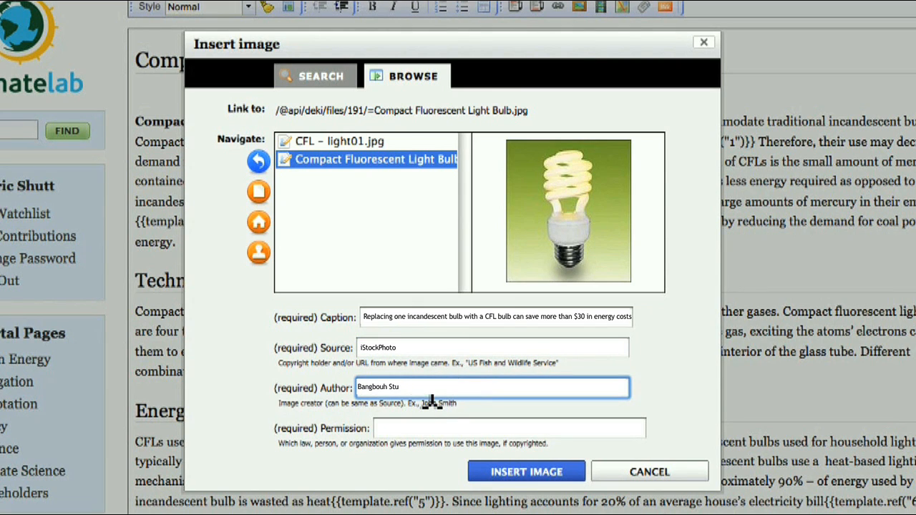
pyautogui.write('iStockPhoto content licens')
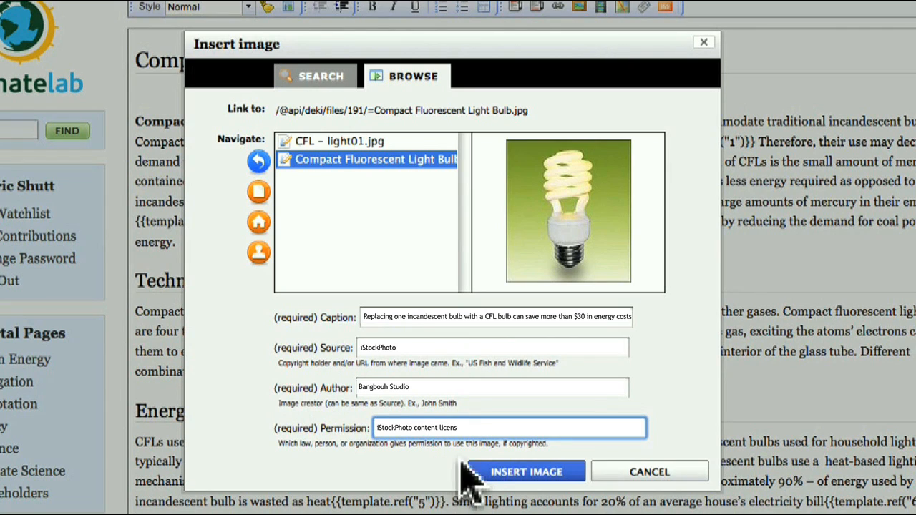
pyautogui.click(526, 473)
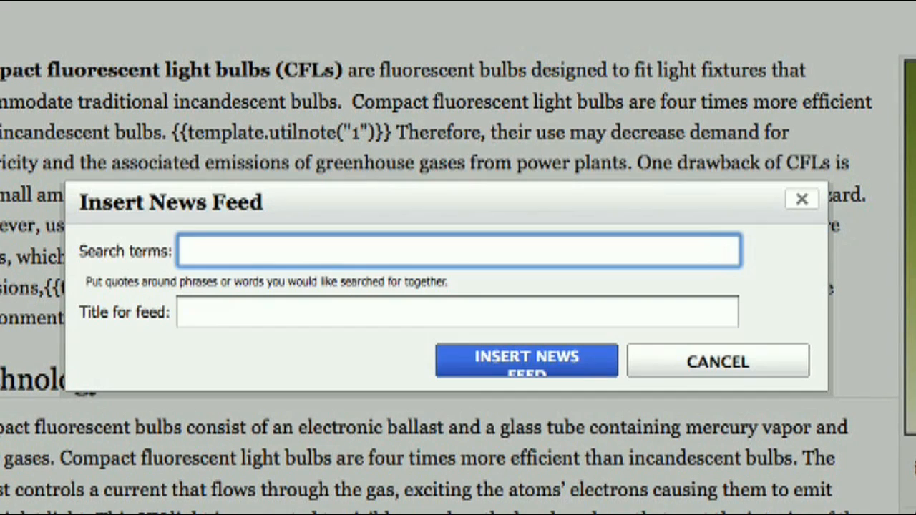
# - Insert a news feed for 'Compact Fluorescent Light Bulb, CFL' titled Today's CFL News
pyautogui.write('Compa')
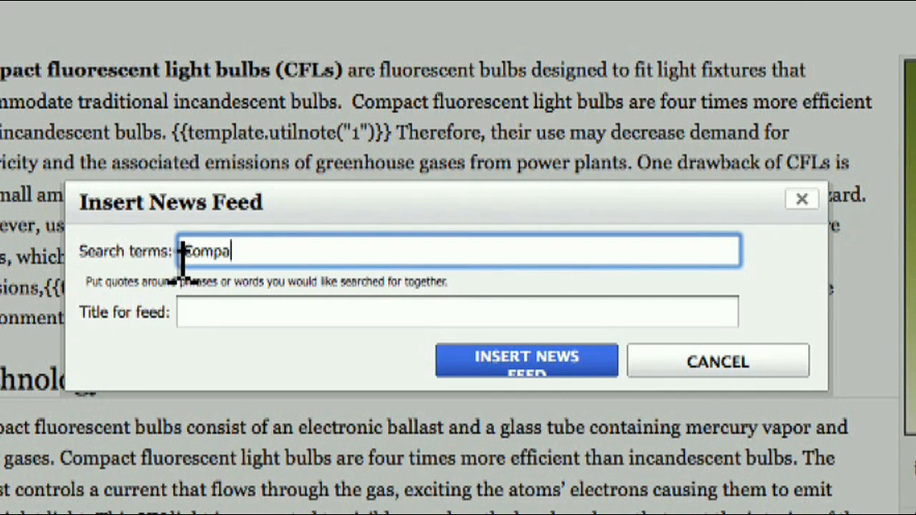
pyautogui.write('ct Fluorescent Light Bulb, CF')
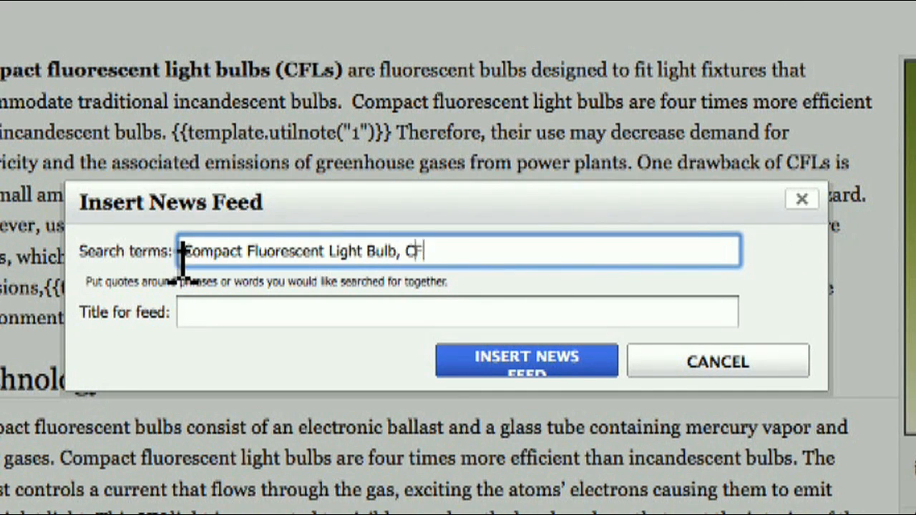
pyautogui.write("Today's CFL News")
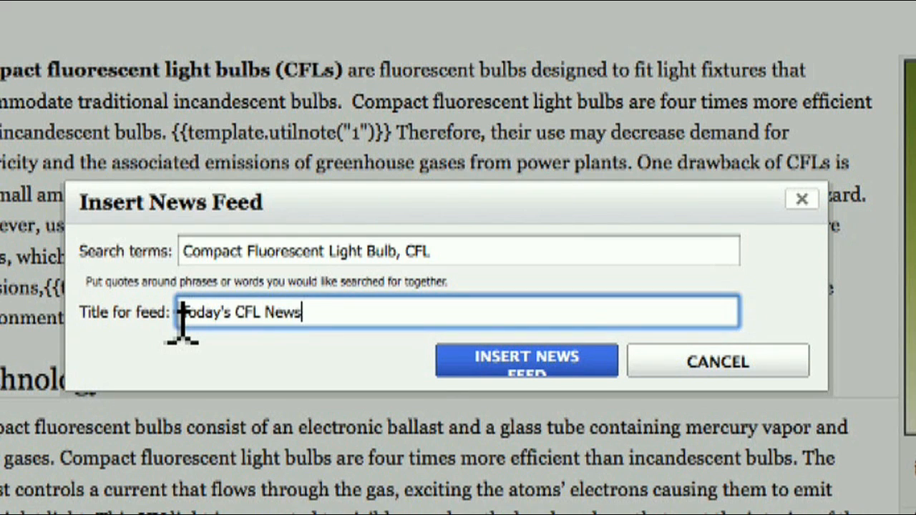
pyautogui.click(526, 361)
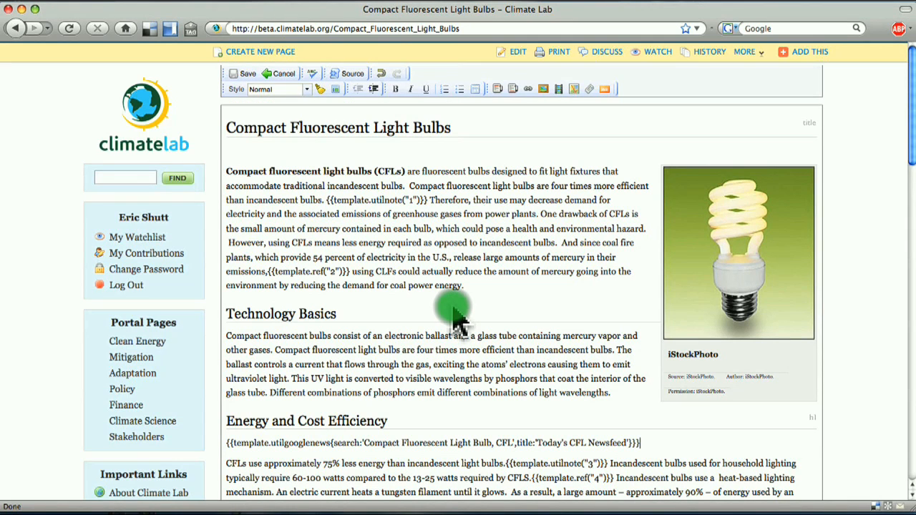
pyautogui.moveTo(458, 317)
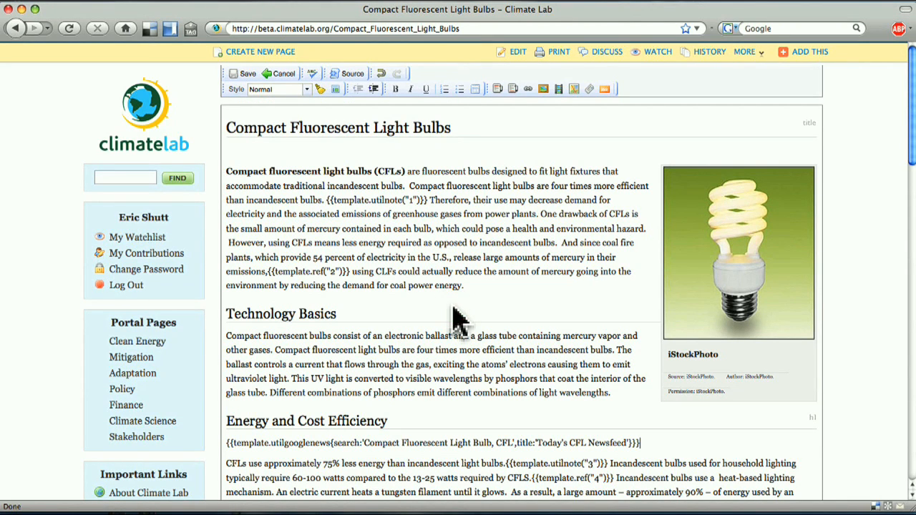
pyautogui.scroll(-3)
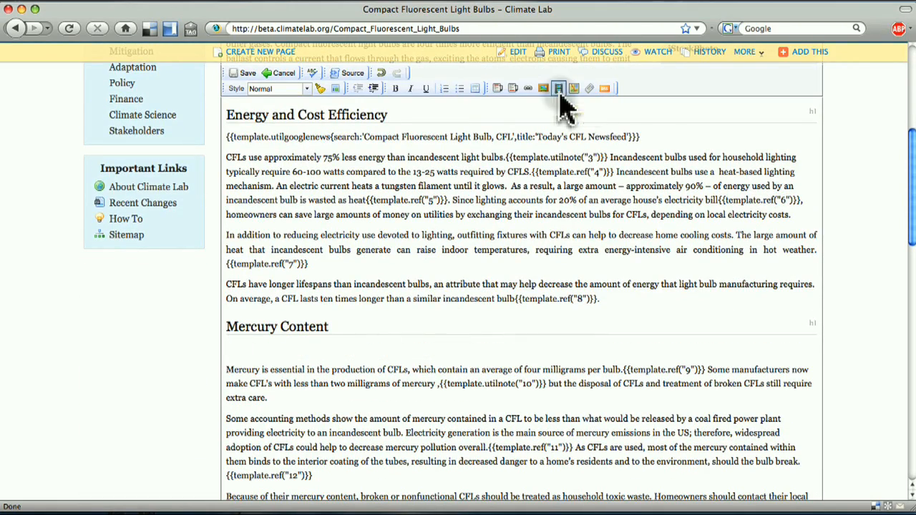
# - Embed the YouTube video captioned Compact Fluorescent Light Bulb PSA Series with source YouTube
pyautogui.click(558, 89)
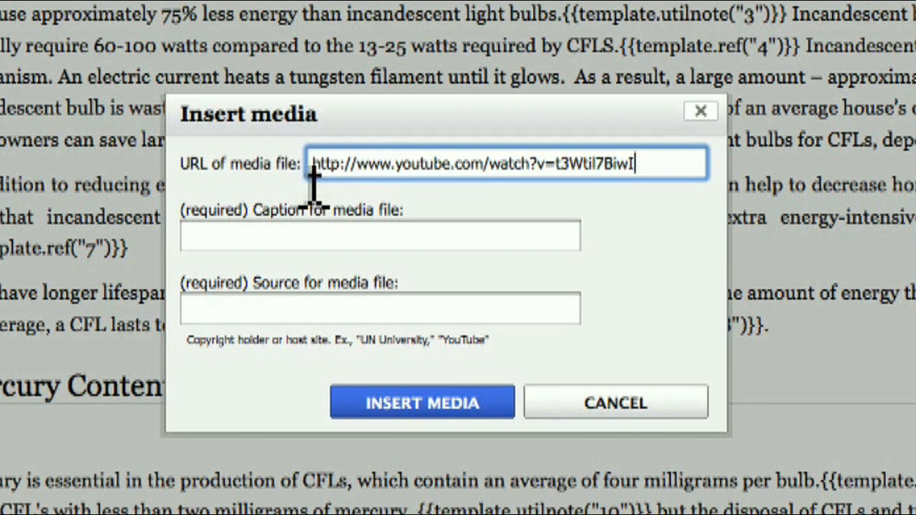
pyautogui.write('Co')
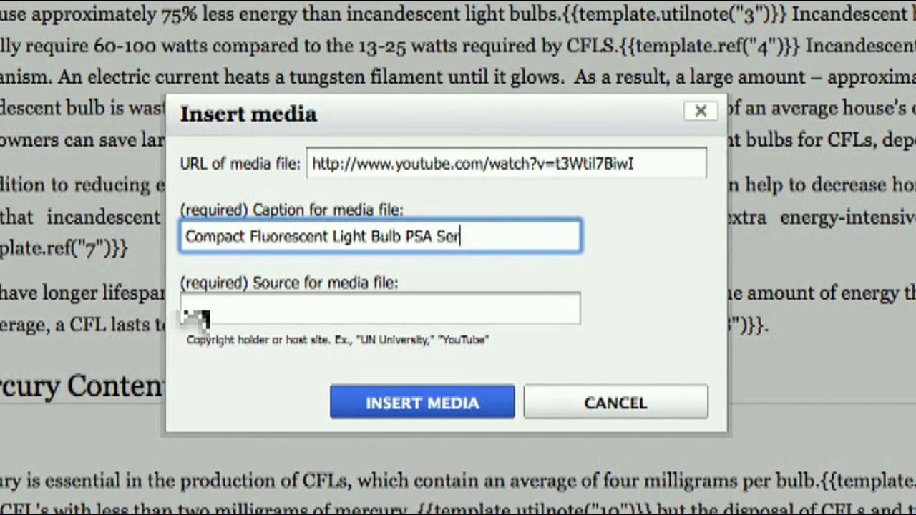
pyautogui.write('YouTub')
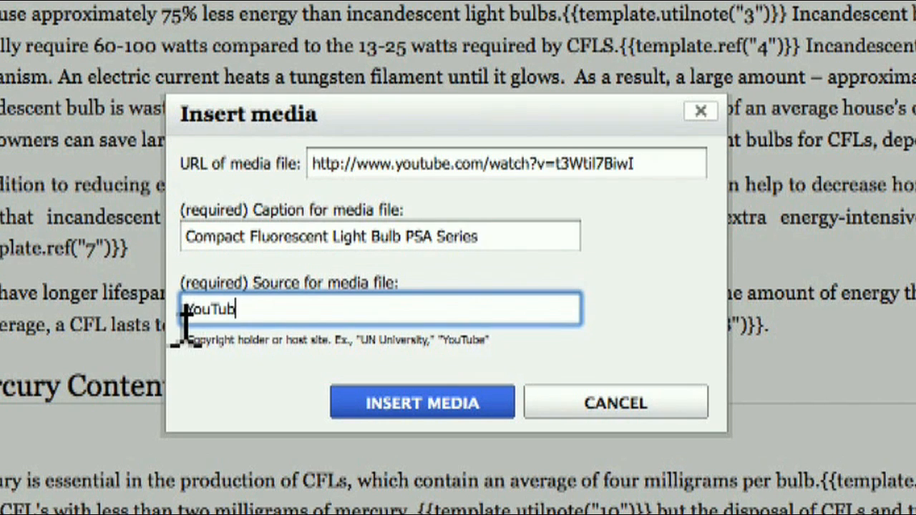
pyautogui.click(421, 402)
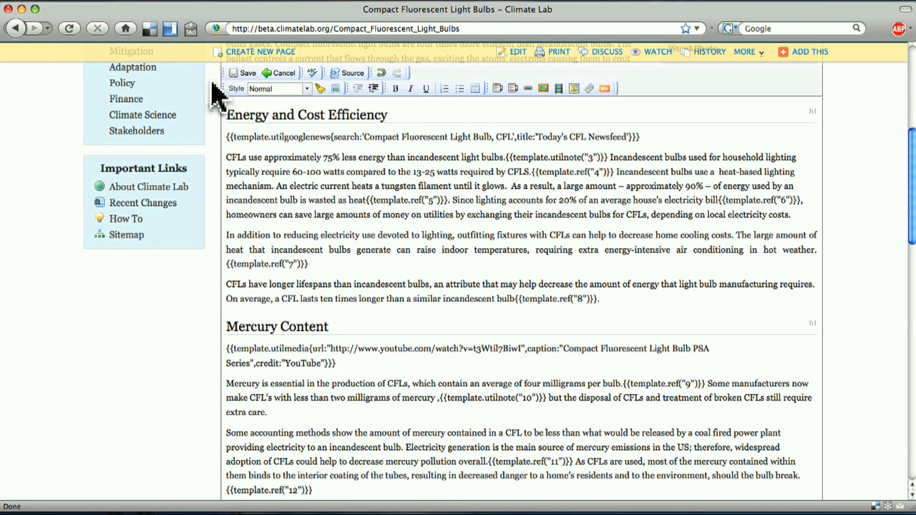
# - Save the article and review the published photo, CFL news feed and YouTube video
pyautogui.click(283, 72)
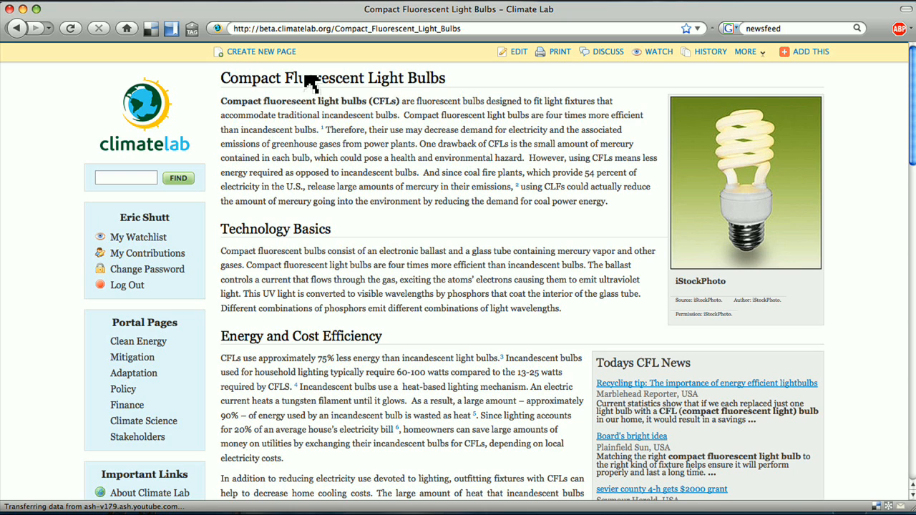
pyautogui.moveTo(656, 113)
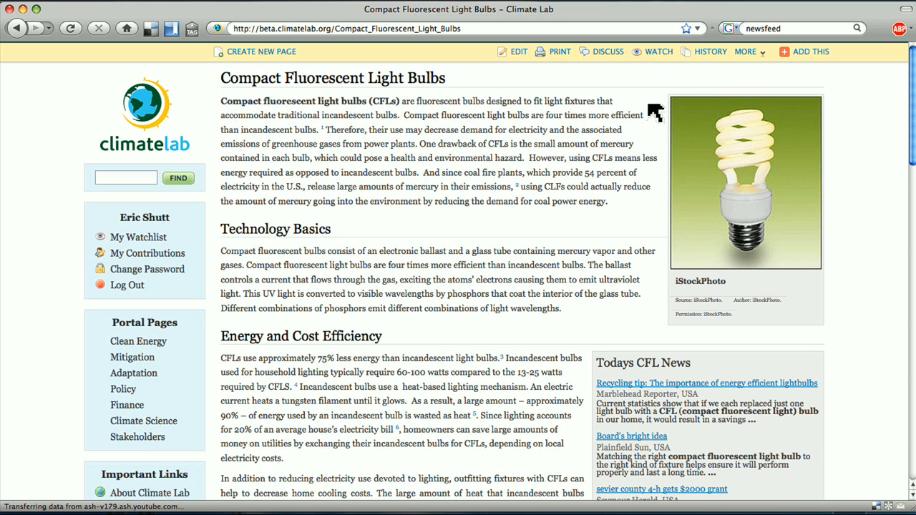
pyautogui.scroll(-3)
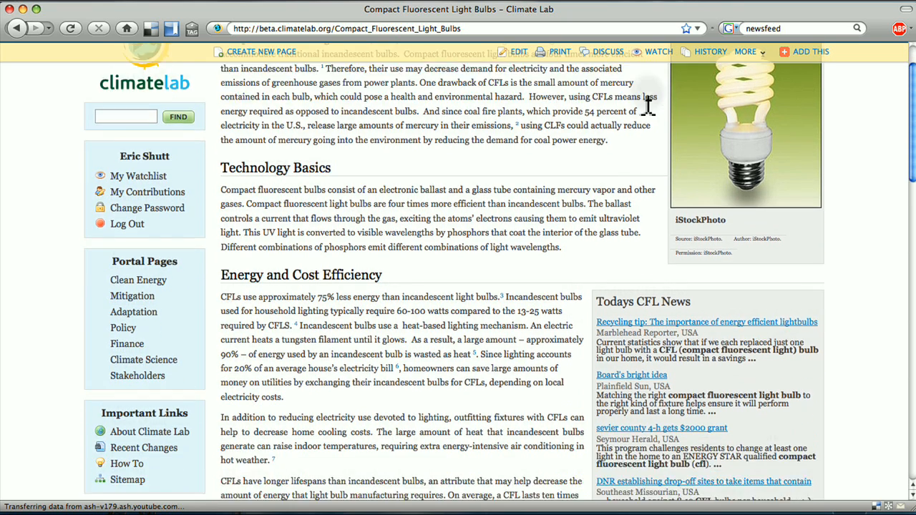
pyautogui.scroll(-3)
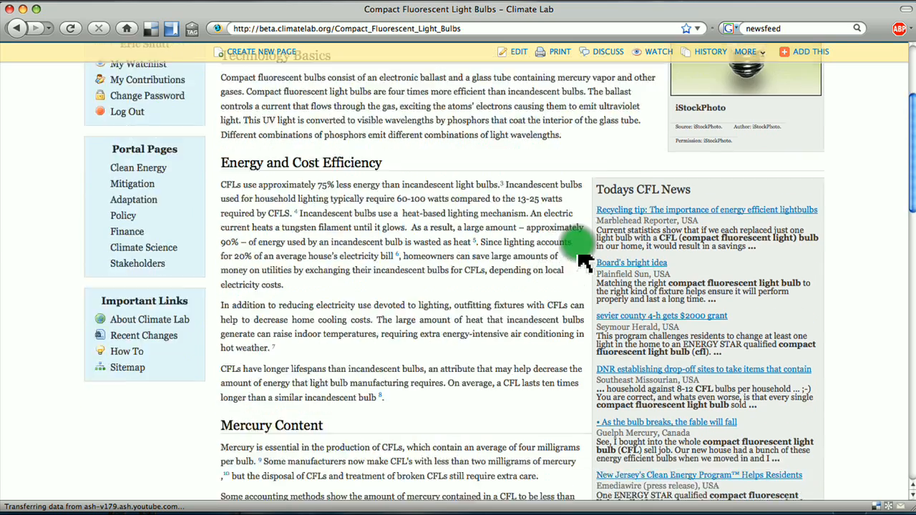
pyautogui.scroll(-3)
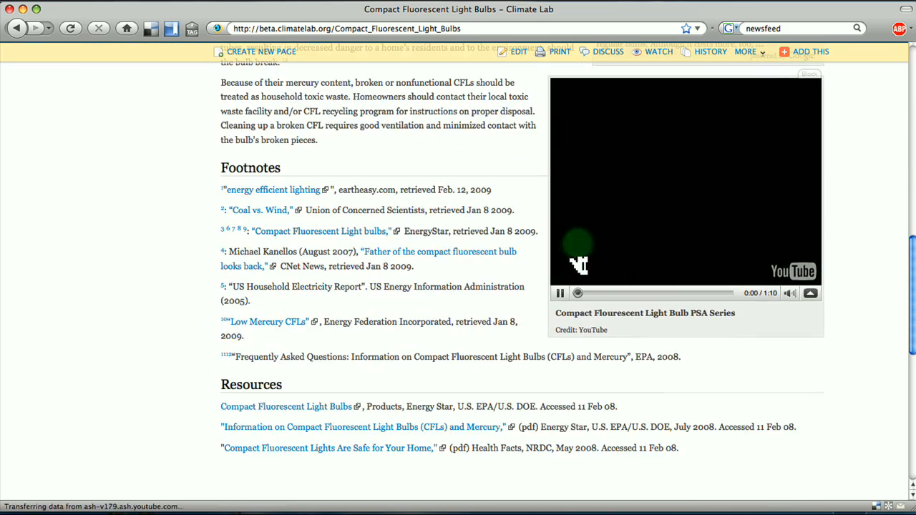